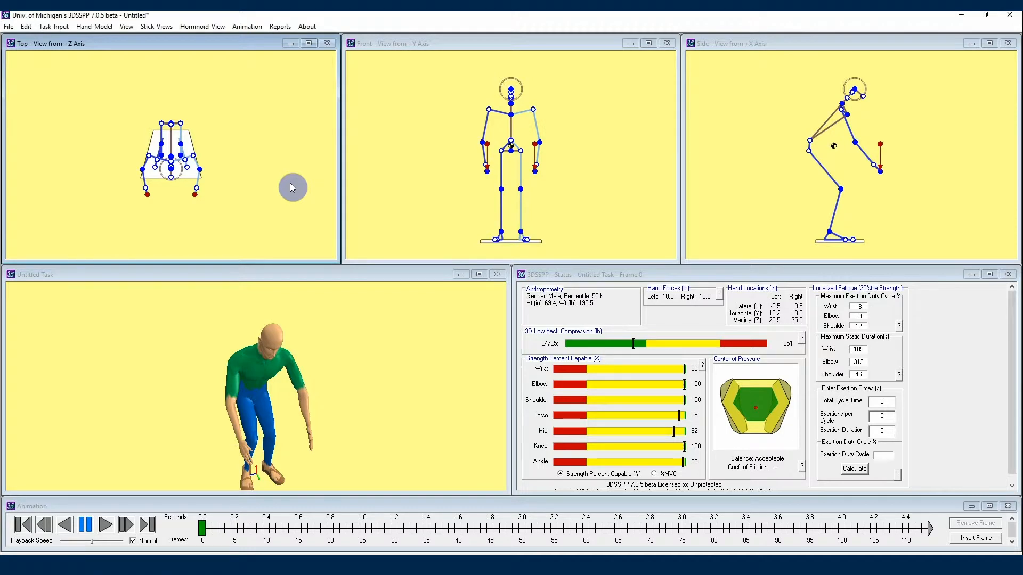
Bring up Posture Prediction showing neutral hands at 18.2, 25.5 and ±8.5 in.
click(53, 26)
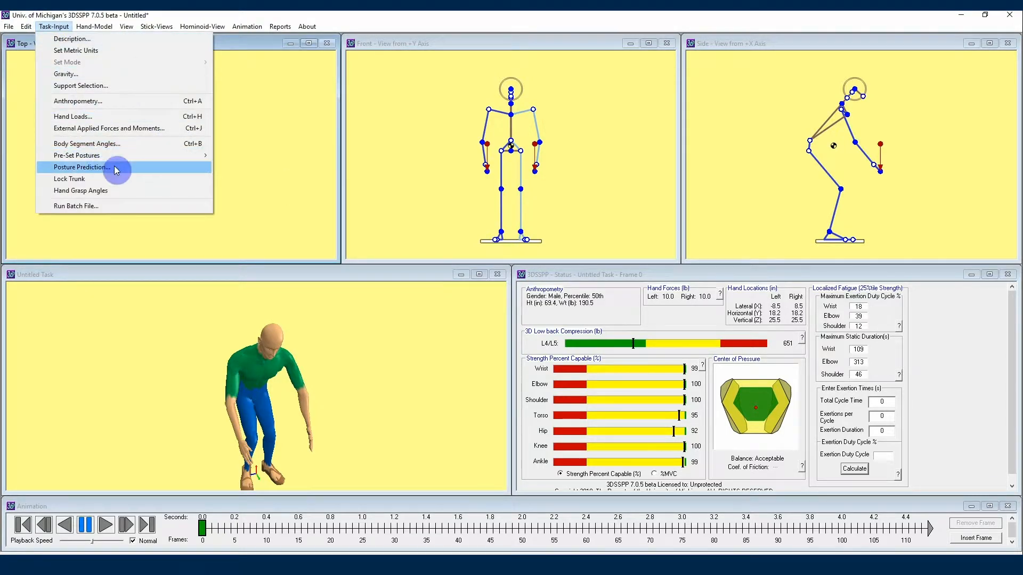
click(82, 167)
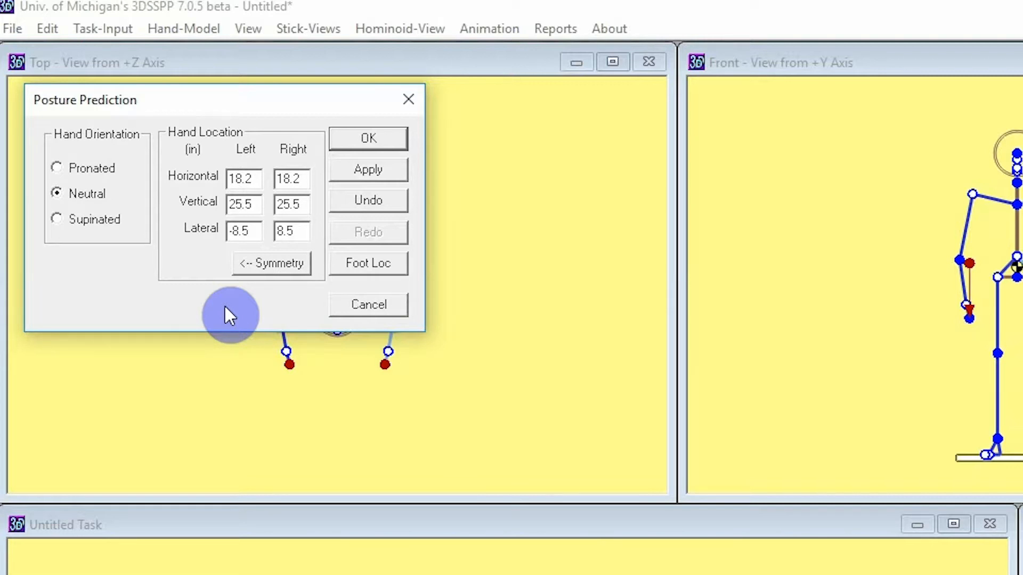
Accept Posture Prediction unchanged, re-posing the figure at 630 lb L4/L5 compression.
click(368, 138)
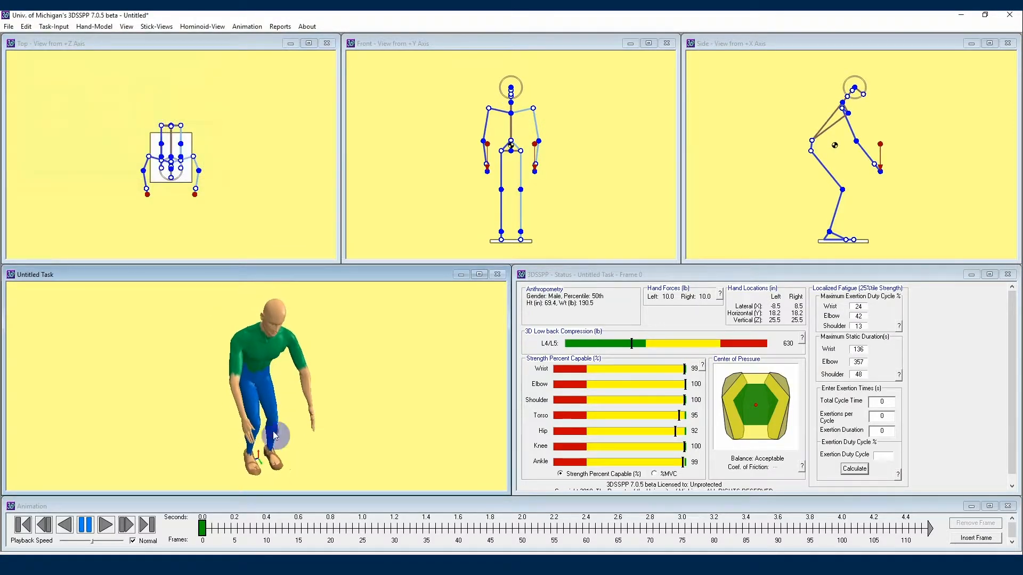
mouse_move(334, 460)
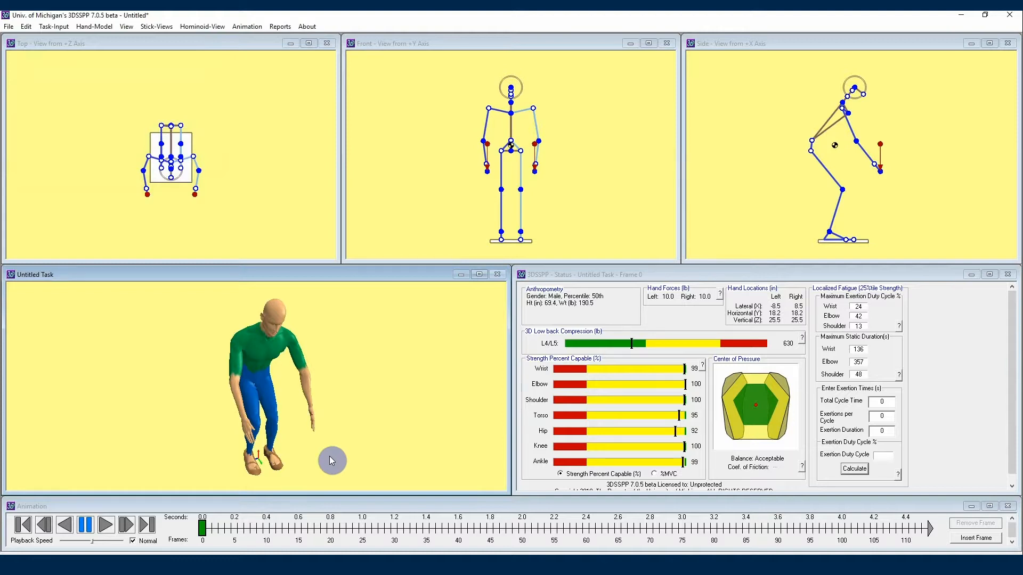
mouse_move(119, 55)
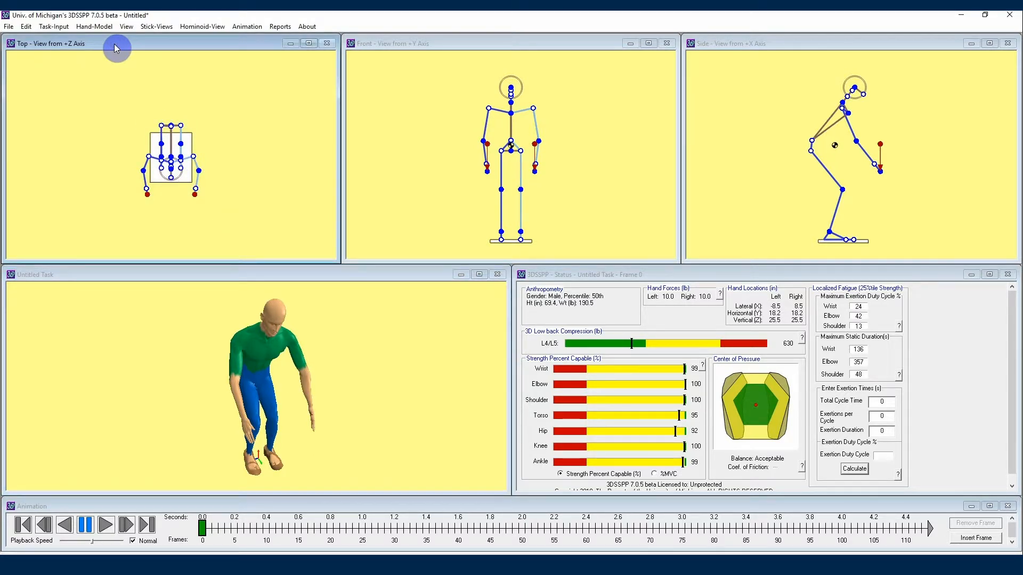
mouse_move(302, 57)
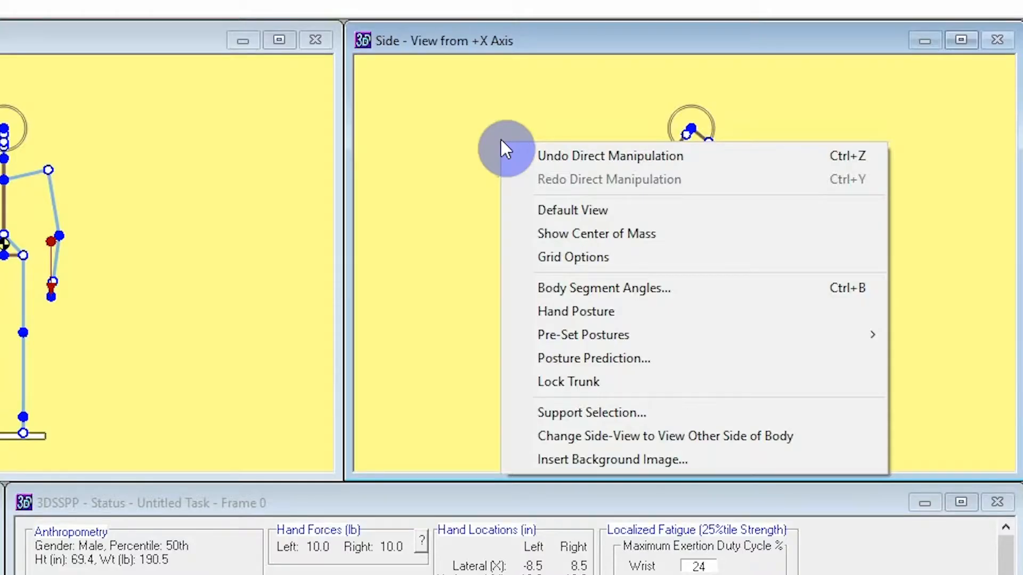
mouse_move(691, 435)
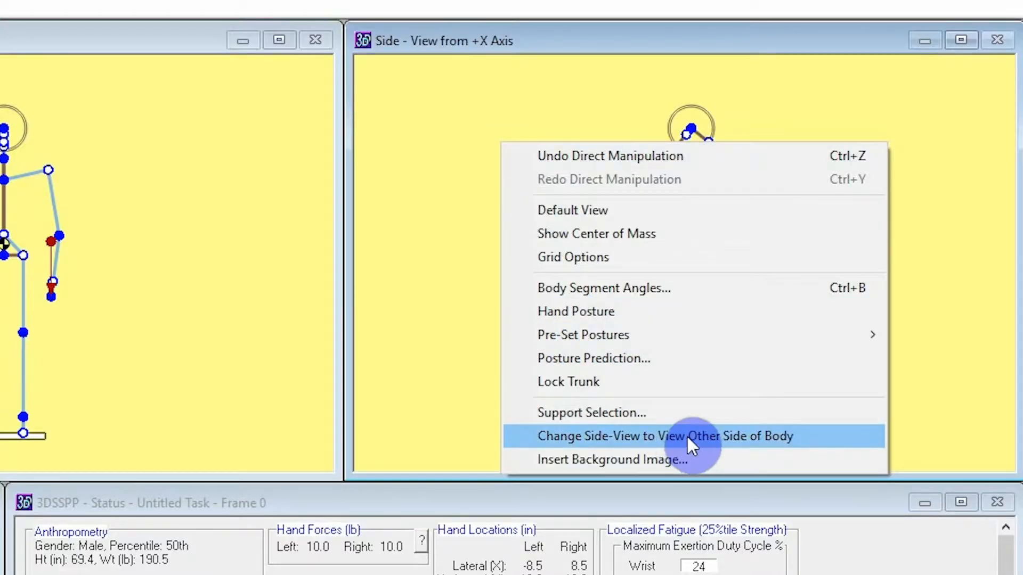
click(665, 436)
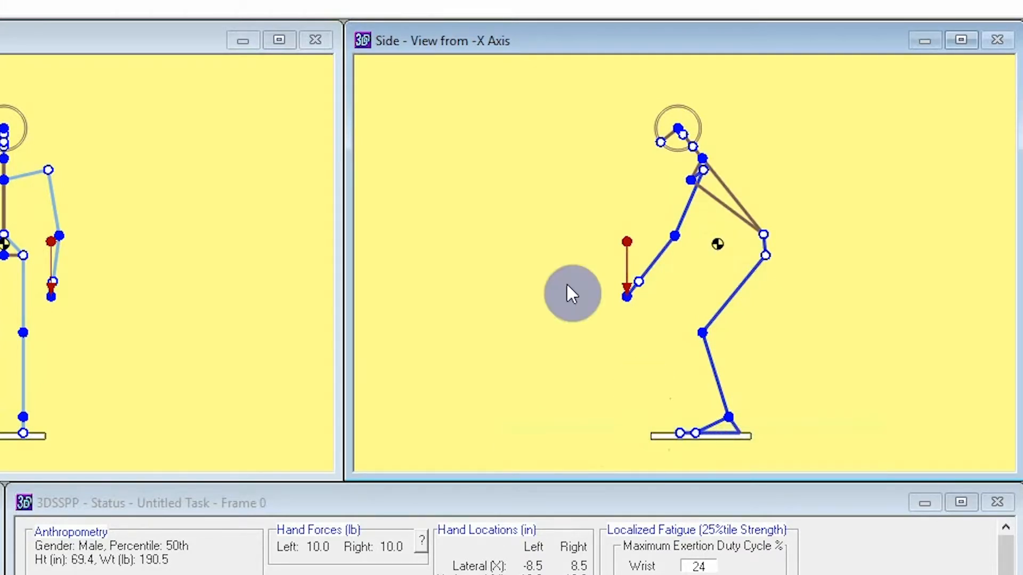
right_click(572, 294)
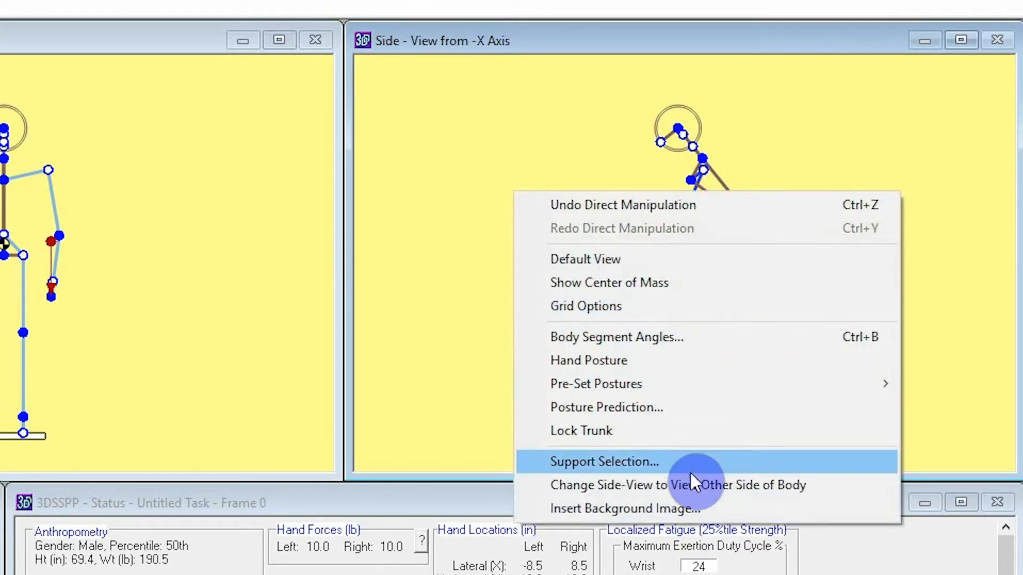
click(677, 485)
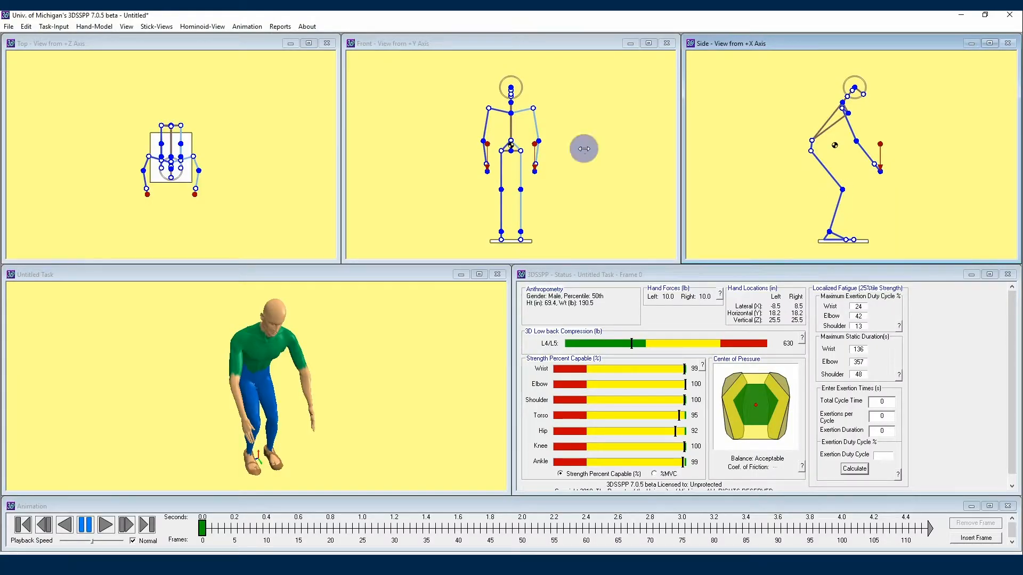
In Posture Prediction, apply a 5 in vertical hand height to the avatar.
click(53, 26)
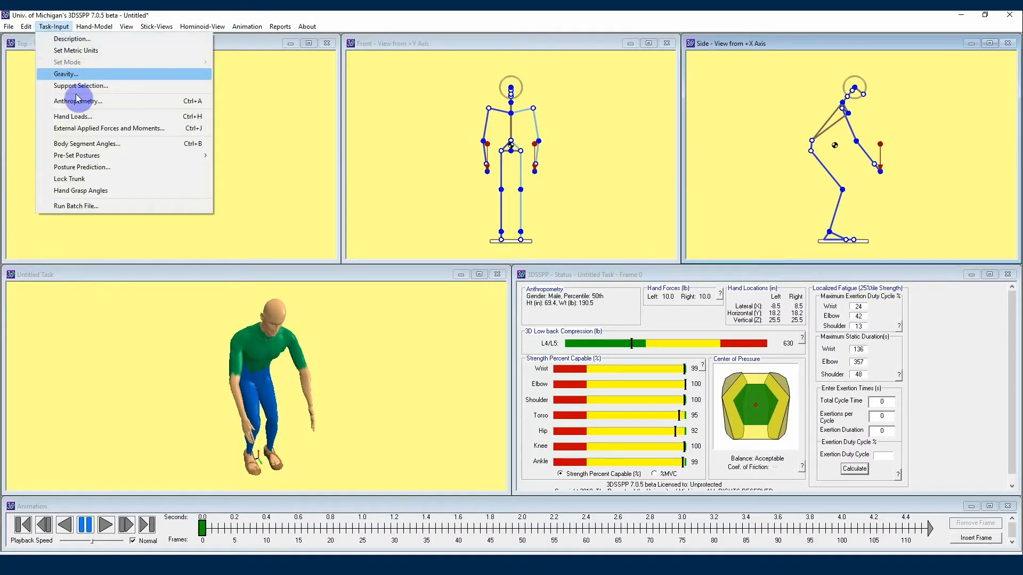
click(82, 167)
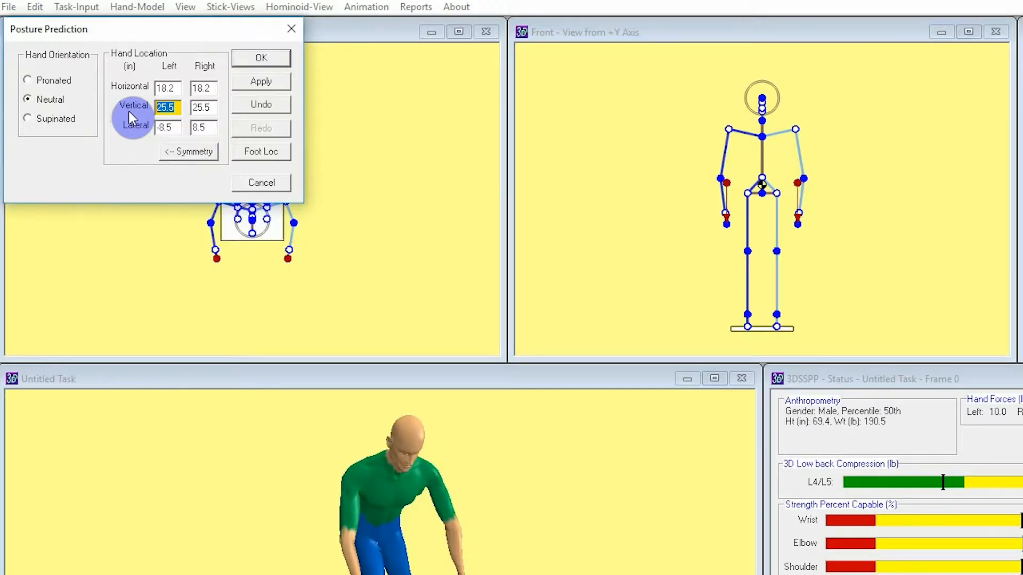
text(5)
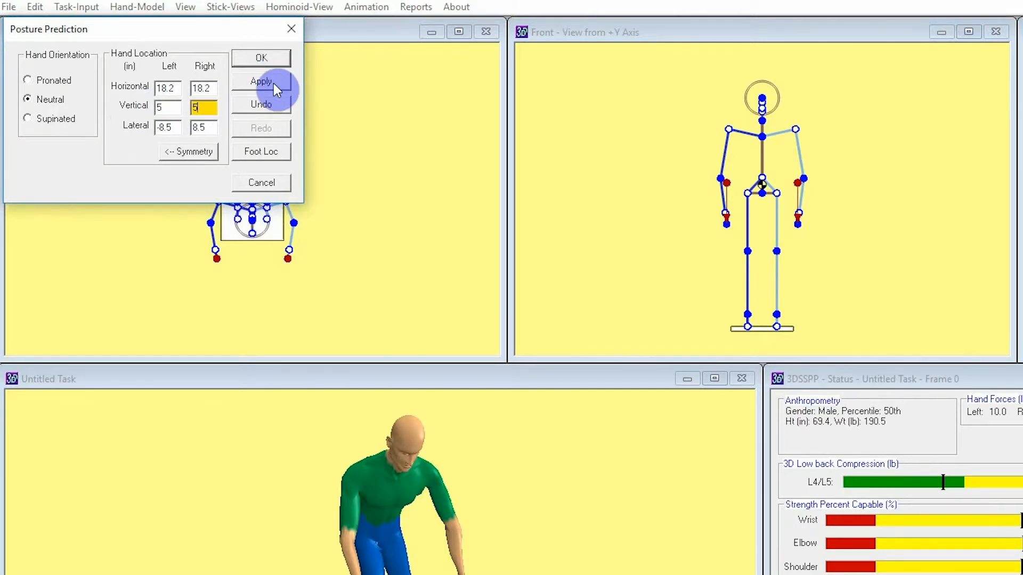
click(260, 81)
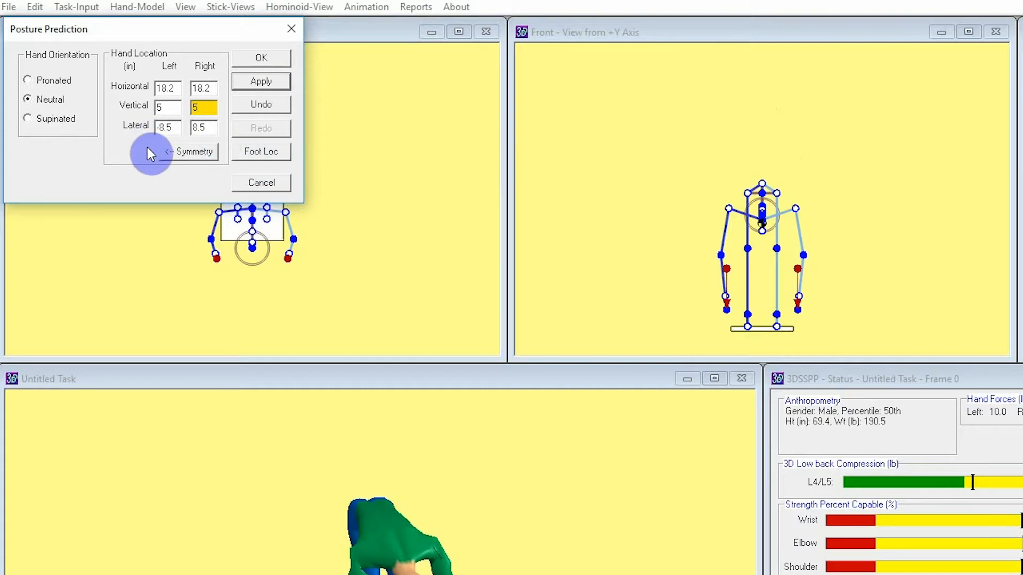
Apply 14 in horizontal hand distance and enter ±8 in lateral with neutral orientation.
click(167, 89)
text(14)
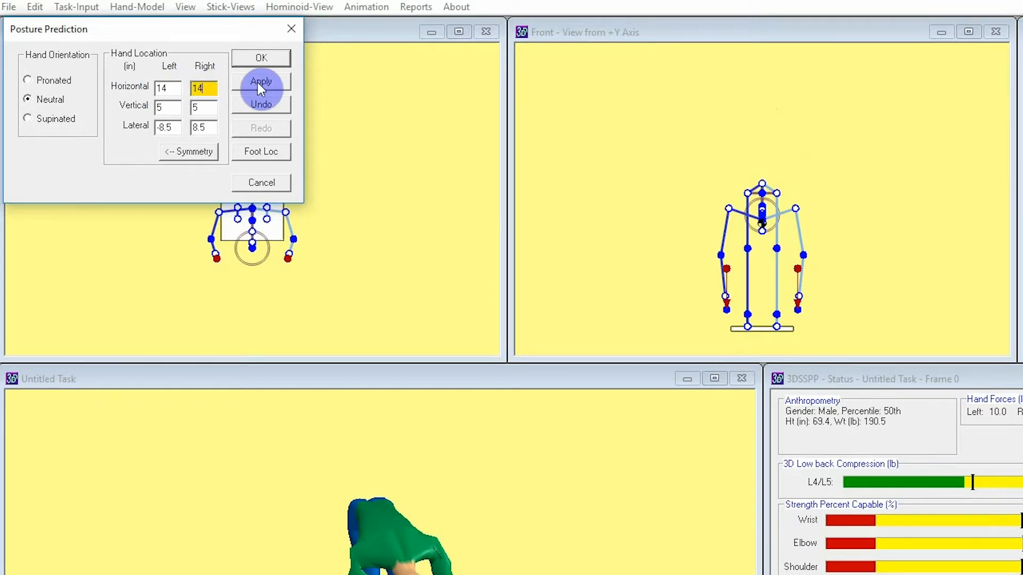
click(260, 82)
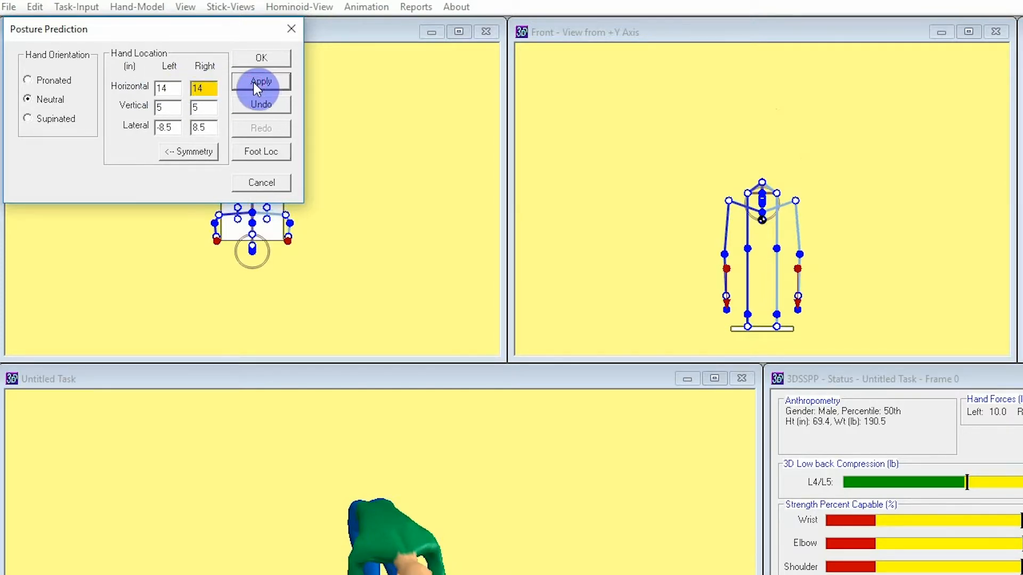
mouse_move(137, 159)
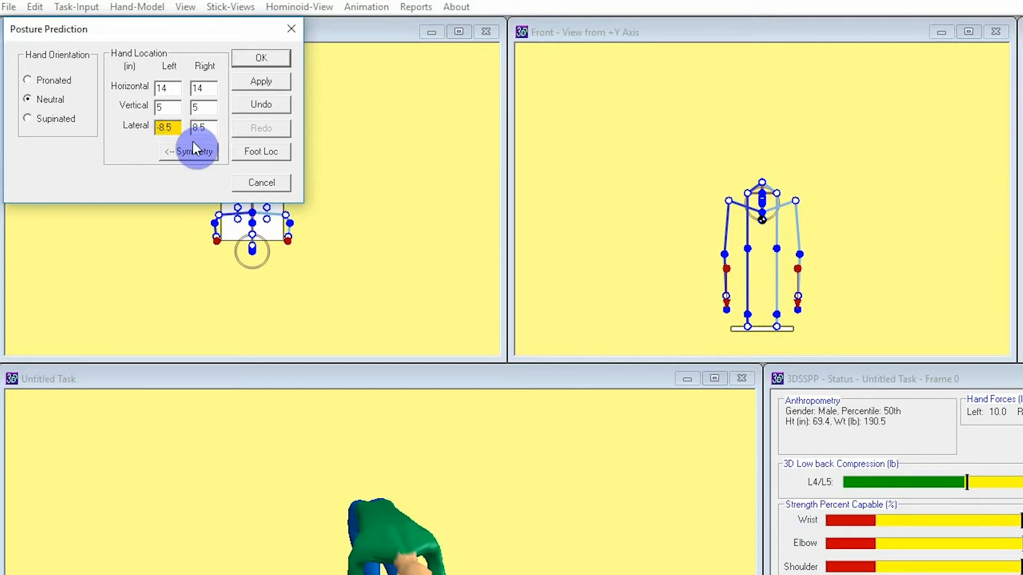
click(202, 127)
text(8)
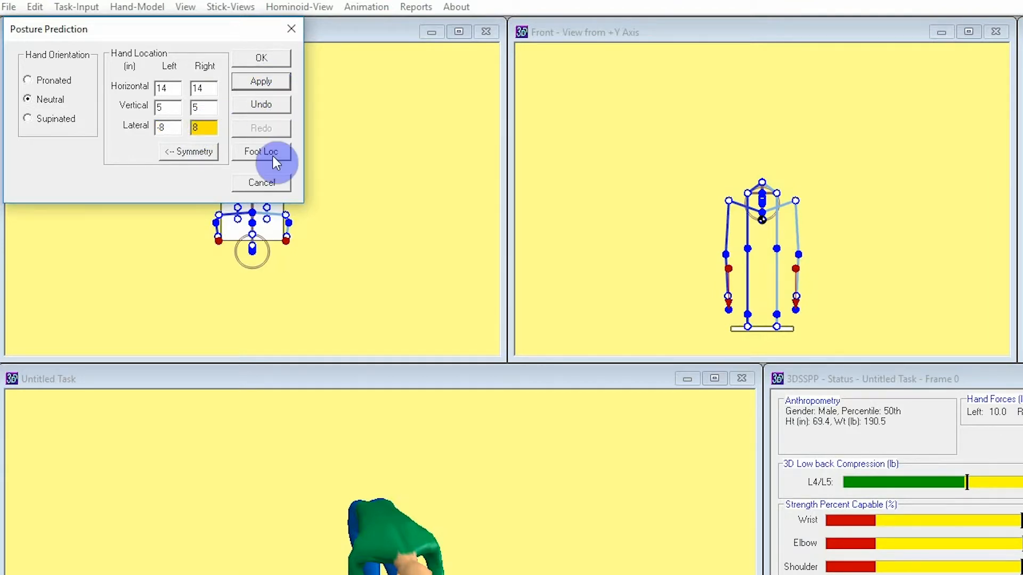
mouse_move(165, 191)
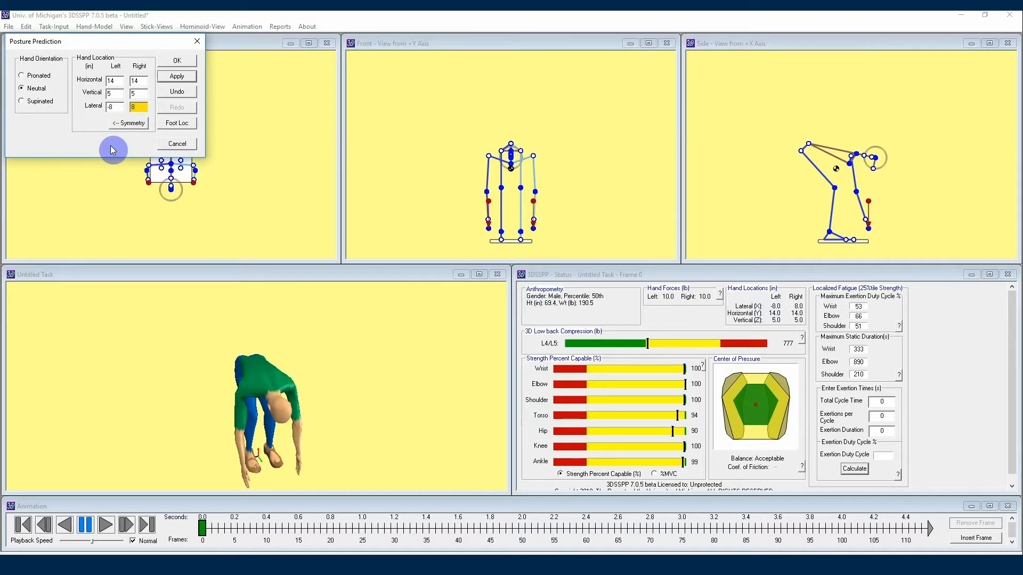
mouse_move(51, 71)
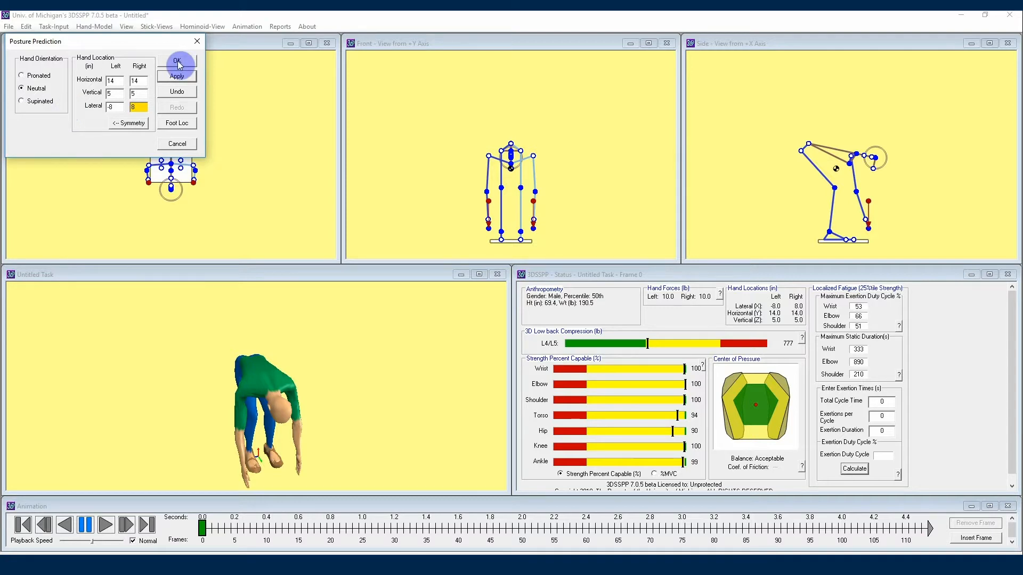
click(177, 61)
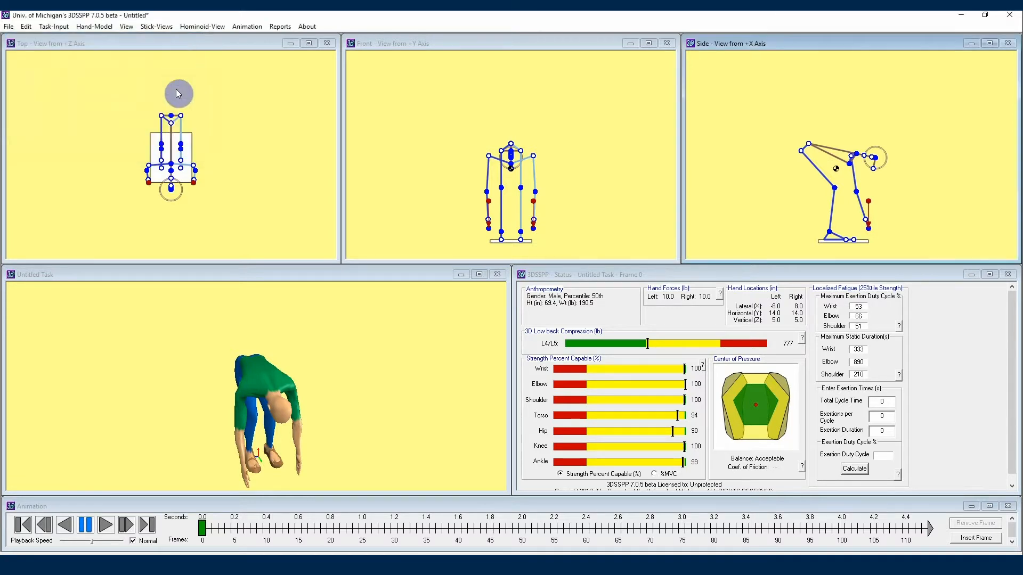
mouse_move(326, 225)
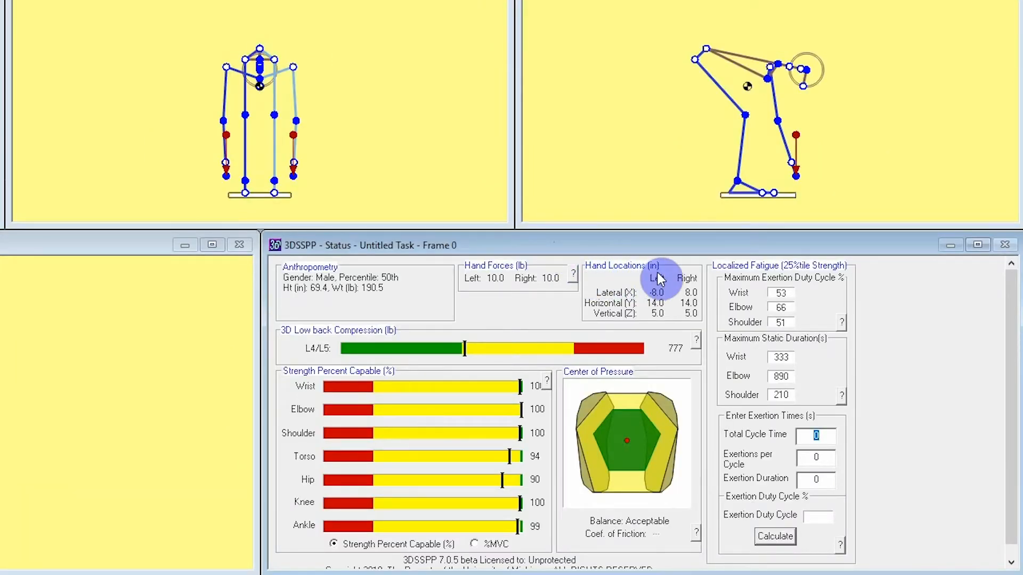
mouse_move(611, 322)
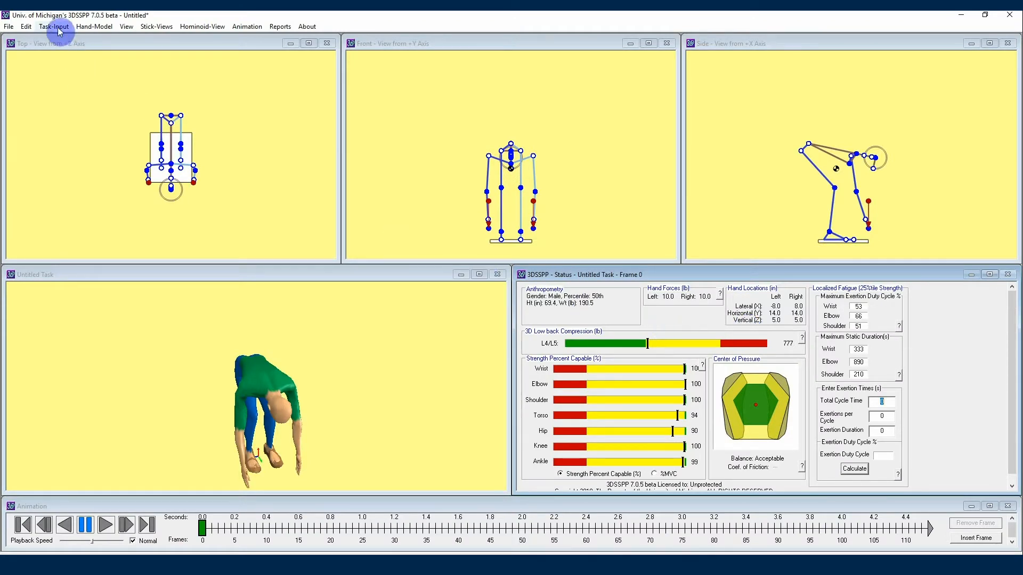
Try a pronated hand orientation via Posture Prediction, then undo it.
click(53, 25)
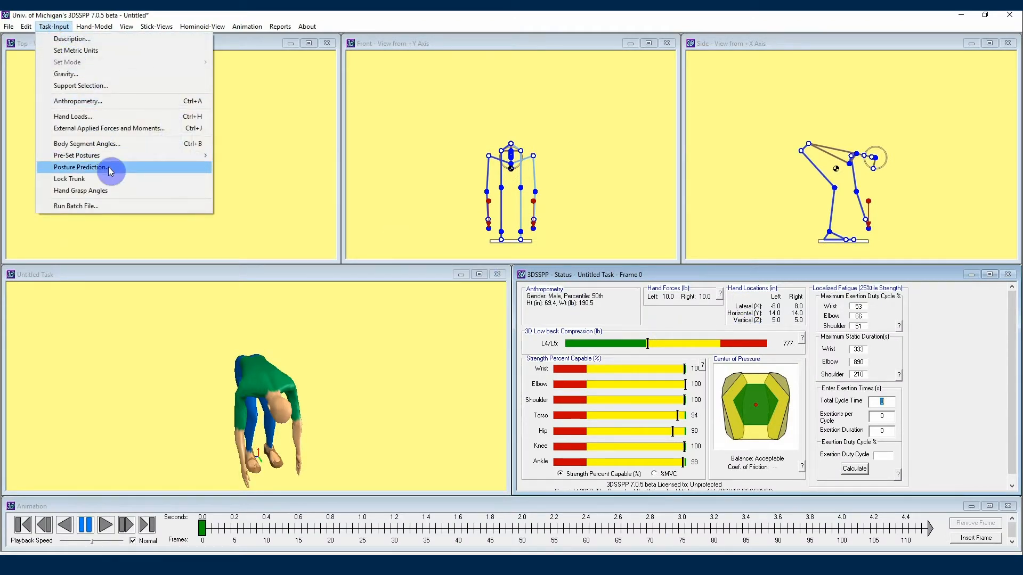
click(80, 168)
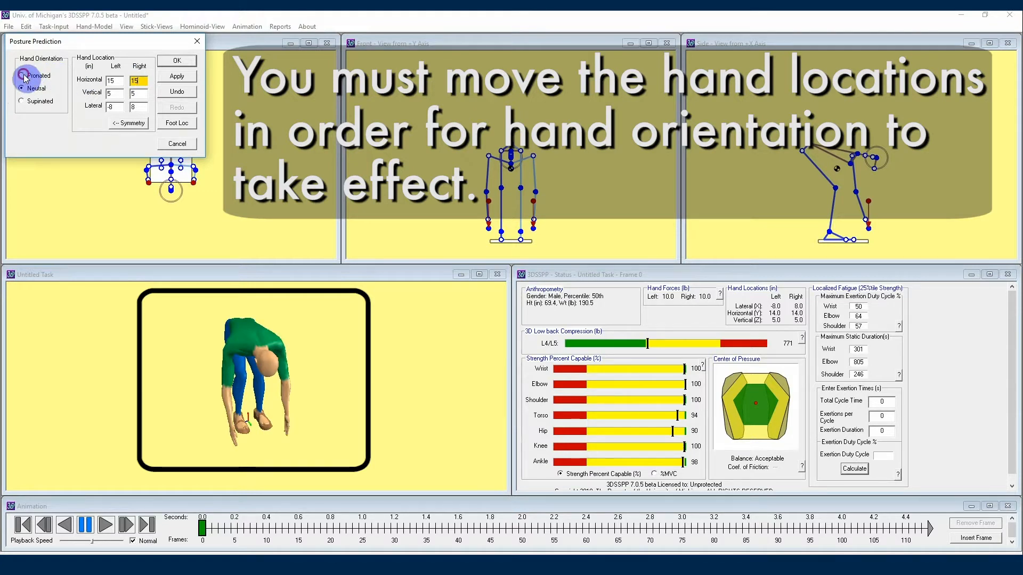
click(176, 76)
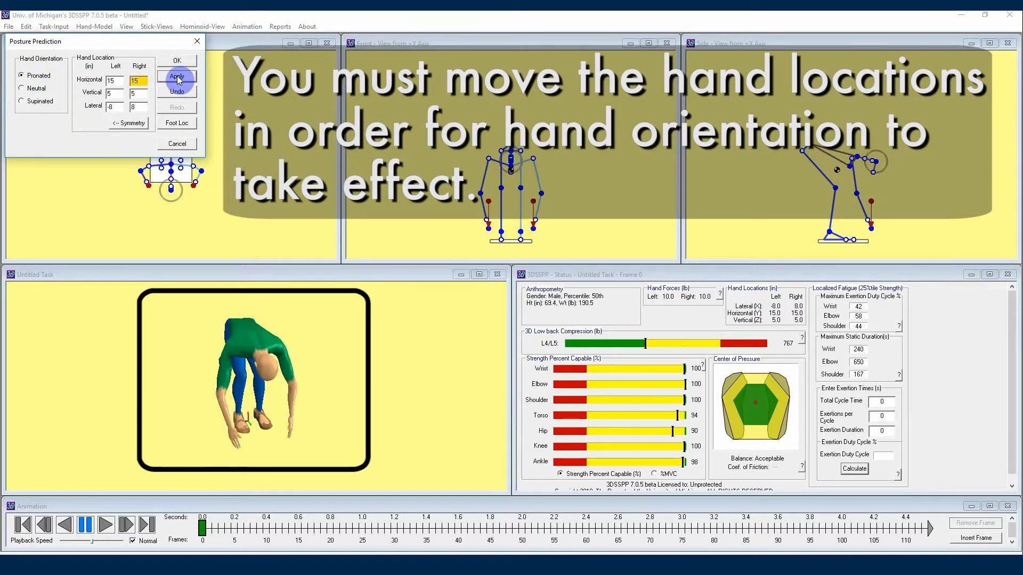
mouse_move(175, 92)
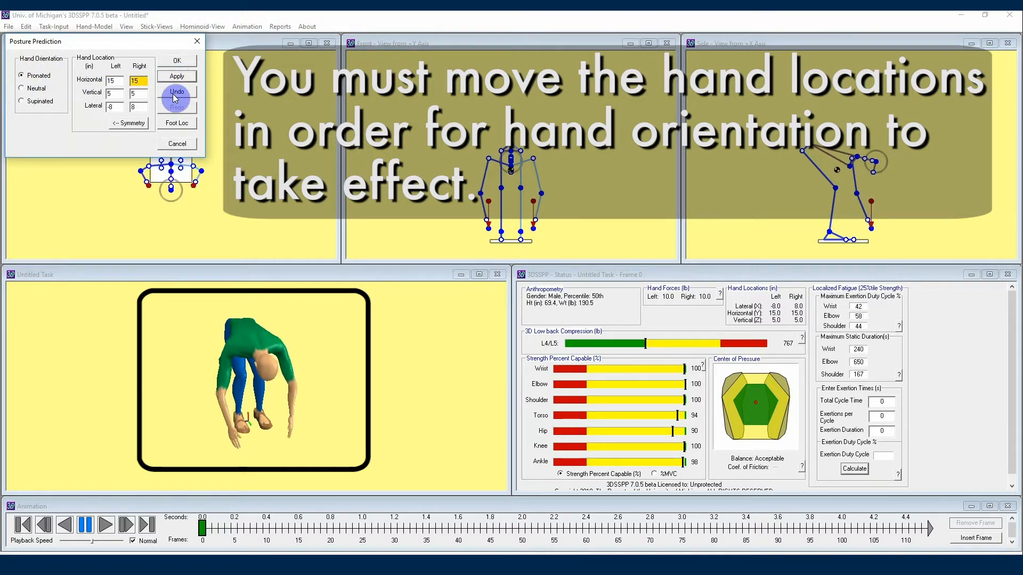
click(176, 92)
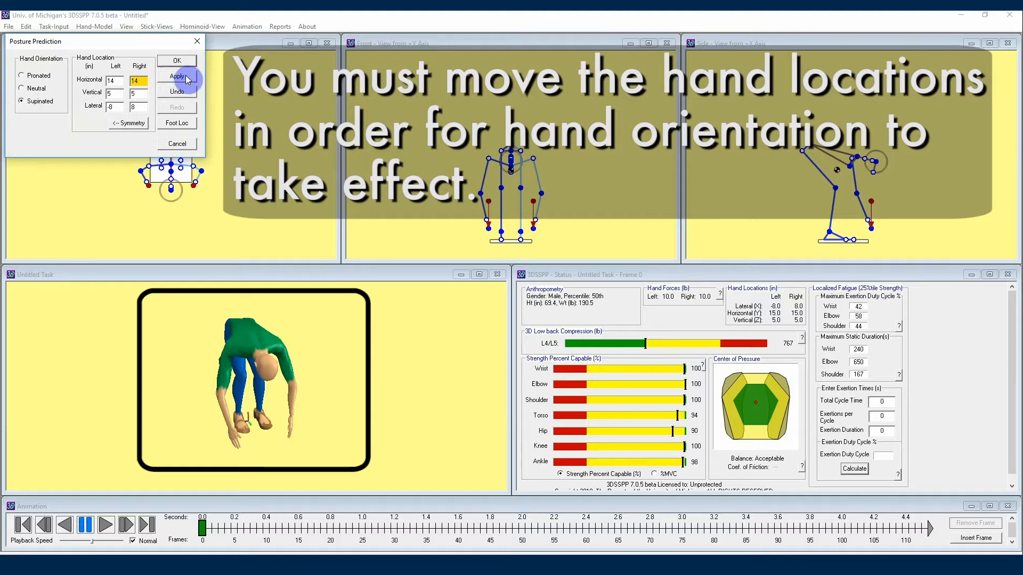
Try supinated orientation at 14 in forward, ending with hands back at 14, 5, ±8 in.
click(173, 76)
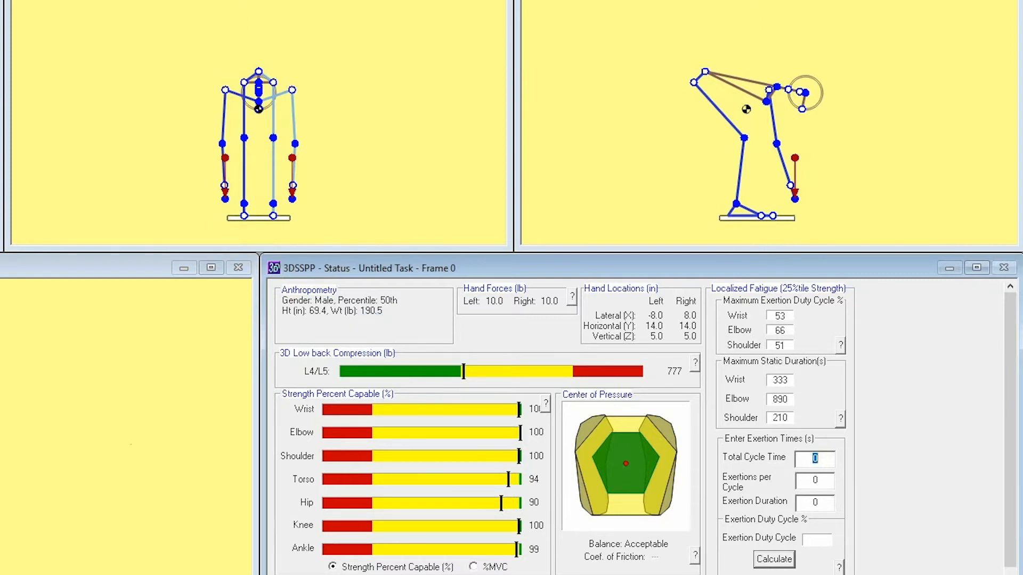
click(53, 25)
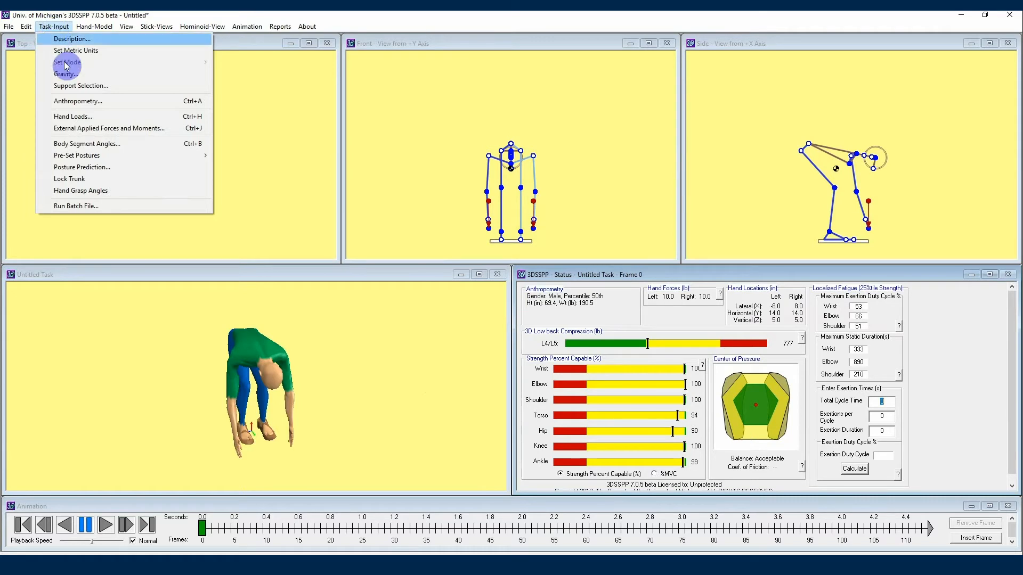
Review Hand Loads at 10 lb per hand acting straight down and accept them.
click(74, 116)
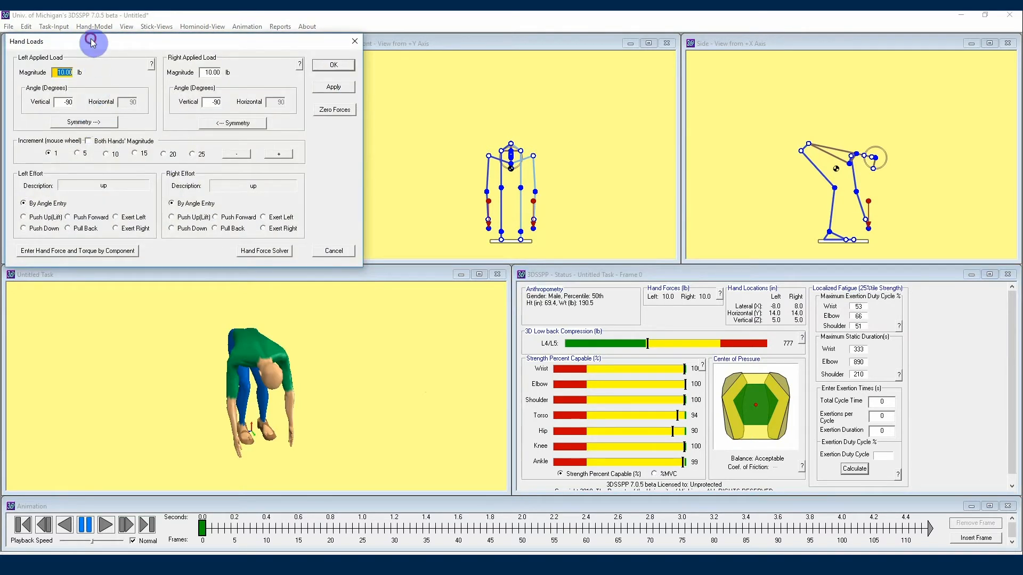
drag(92, 41, 245, 75)
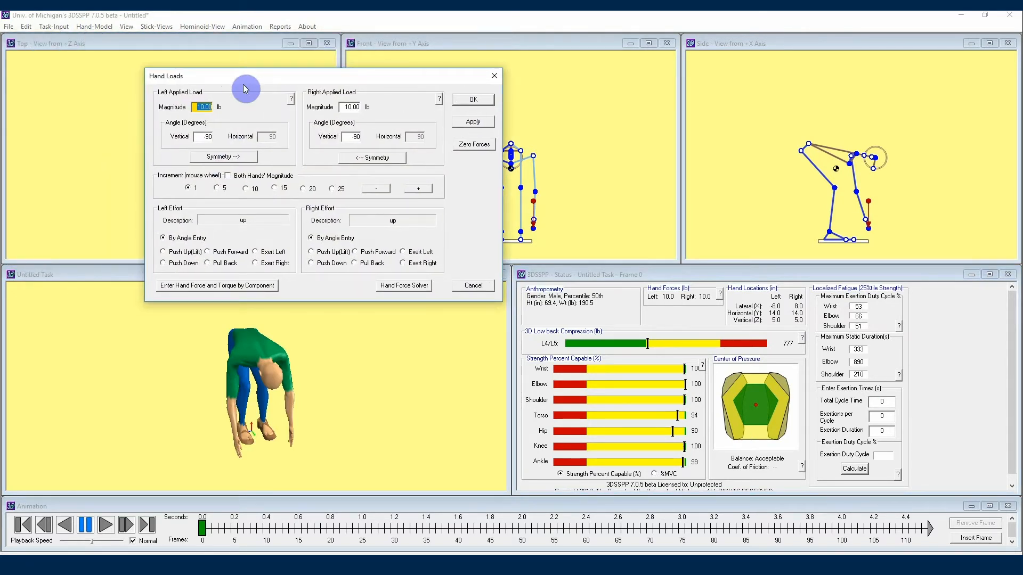
mouse_move(300, 116)
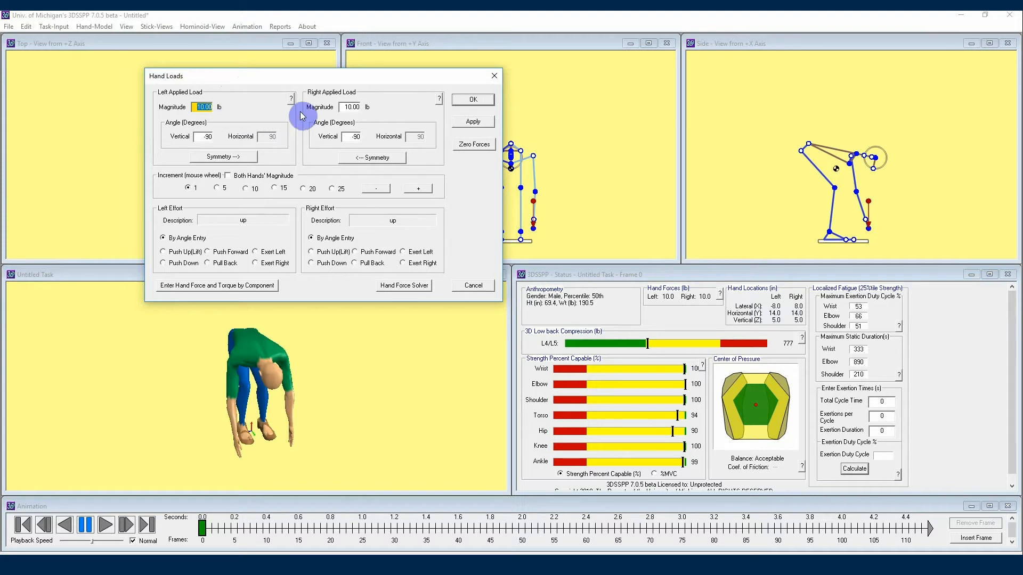
mouse_move(366, 115)
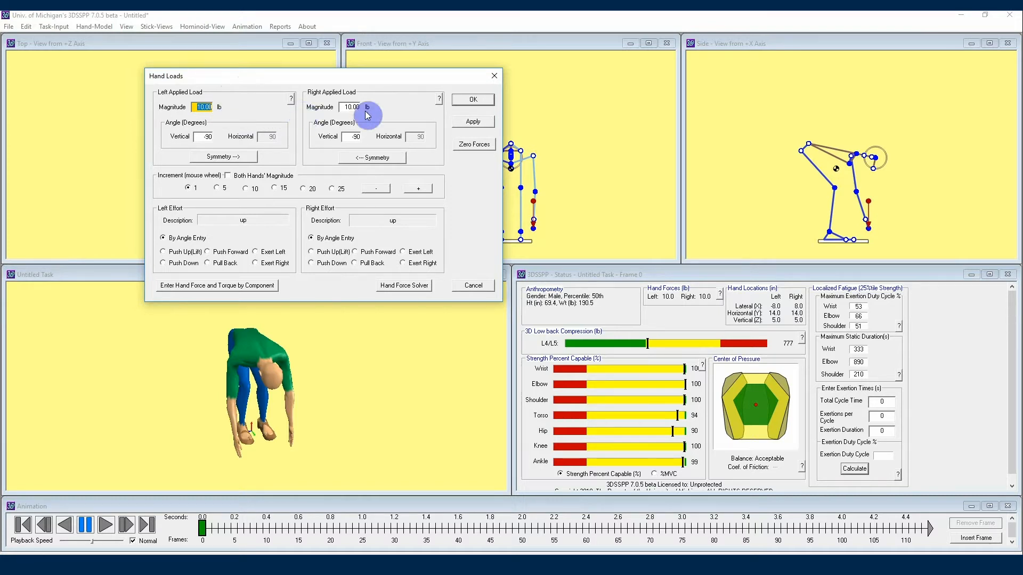
click(53, 26)
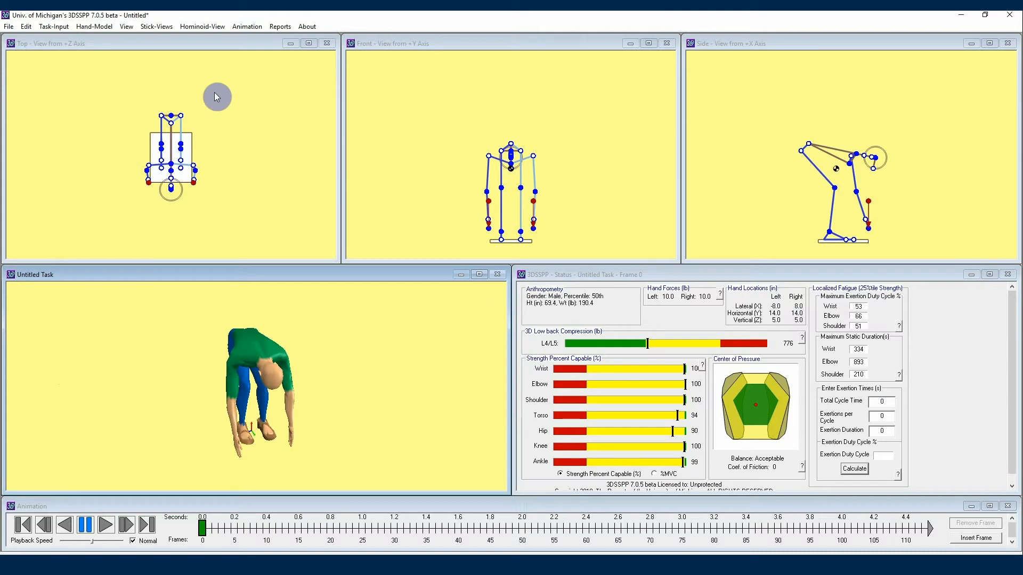
View the Stick-Views display options with center-of-mass on and hand forces off.
click(156, 25)
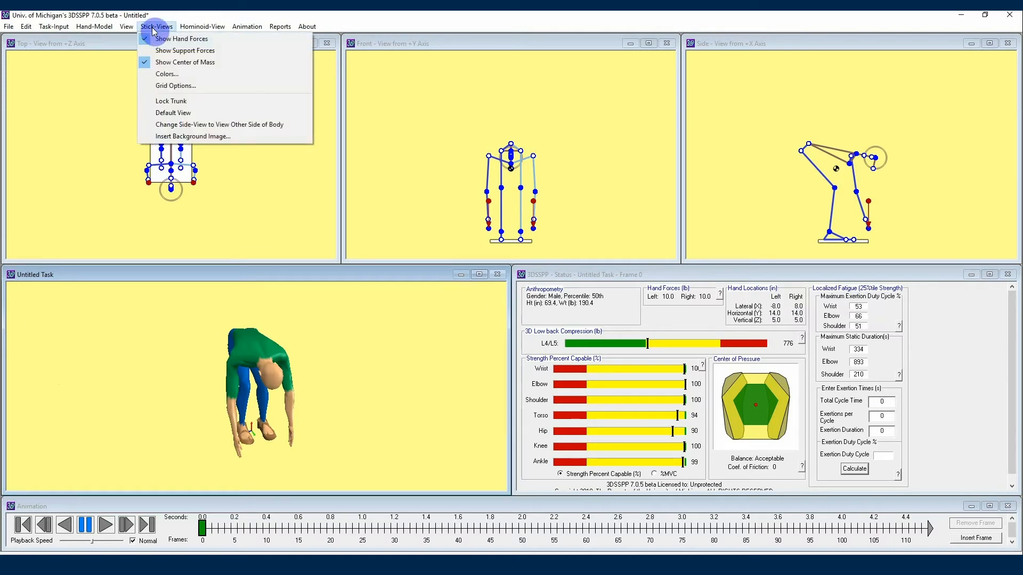
mouse_move(230, 106)
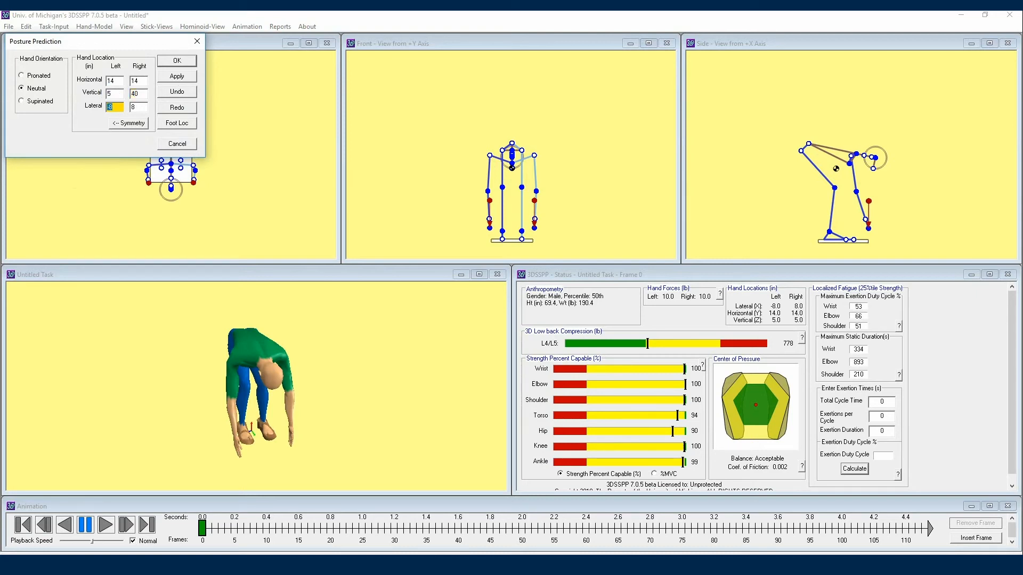
Attempt a 40 in right-hand height, dismiss 'Posture not attainable', keep hands at 5 in high.
click(177, 75)
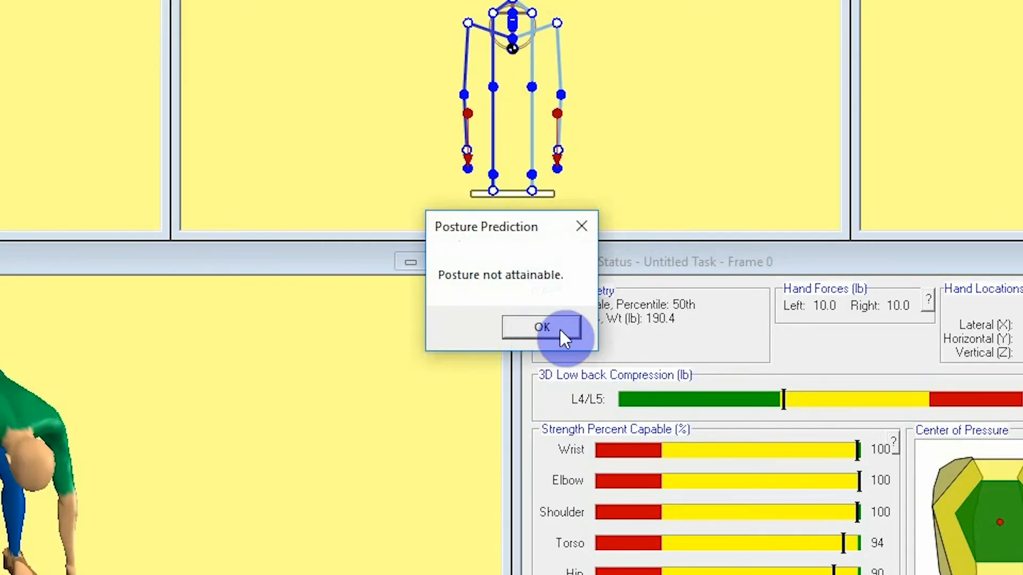
click(541, 327)
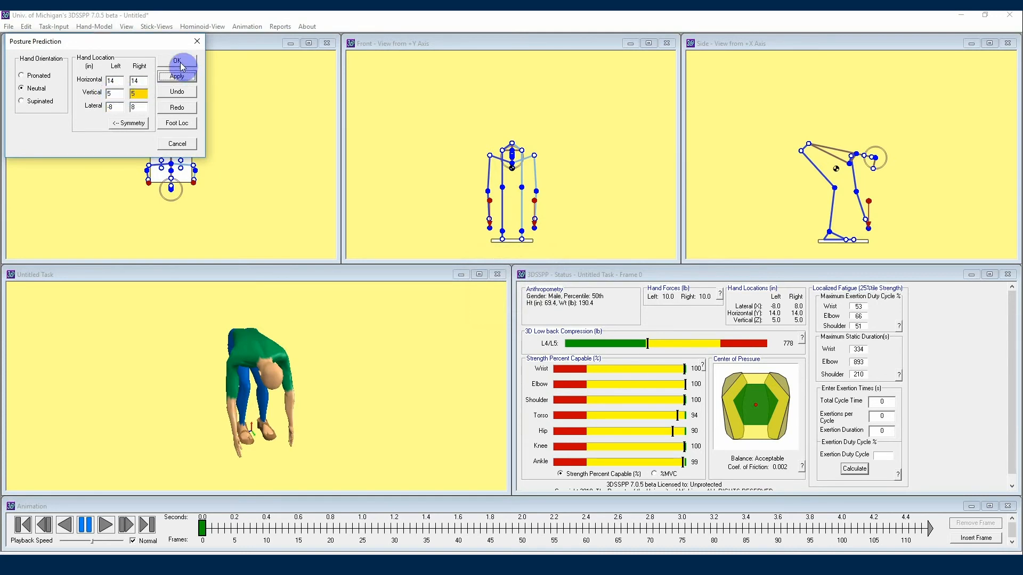
click(177, 61)
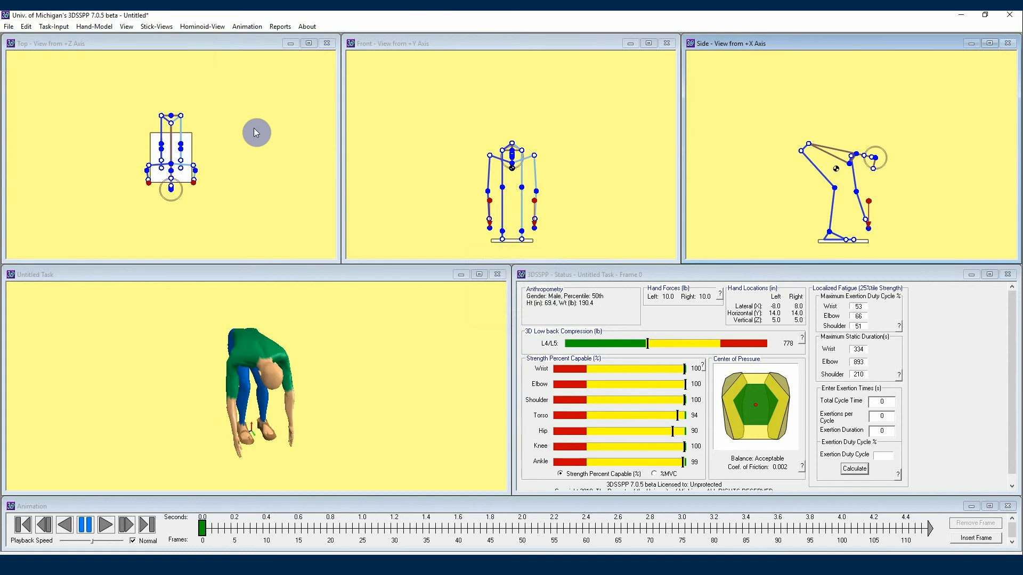